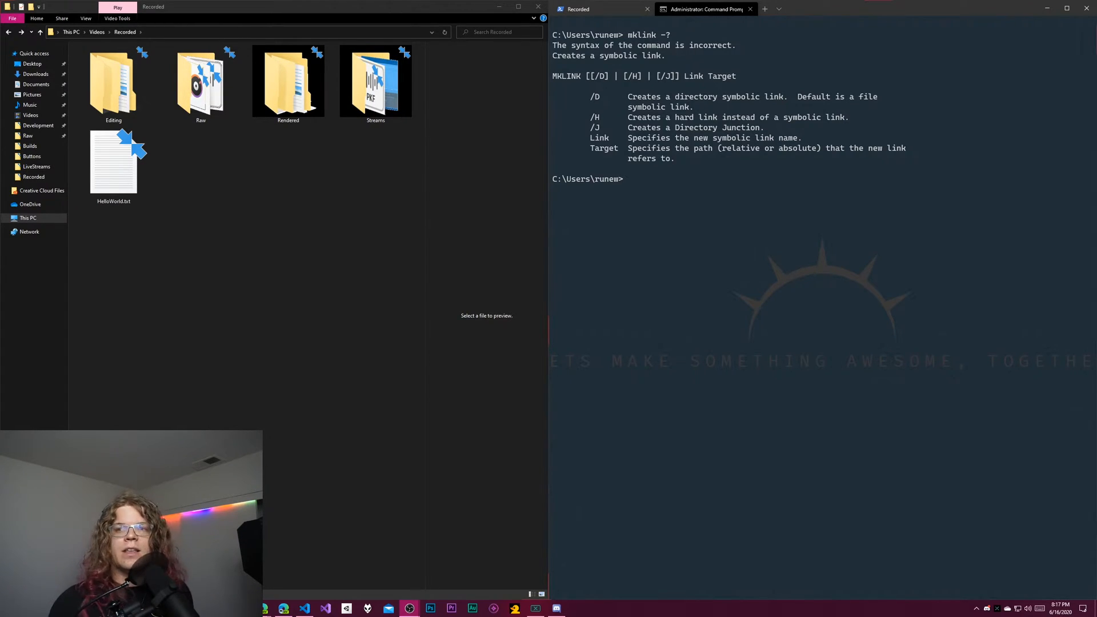
mouse_move(1074, 195)
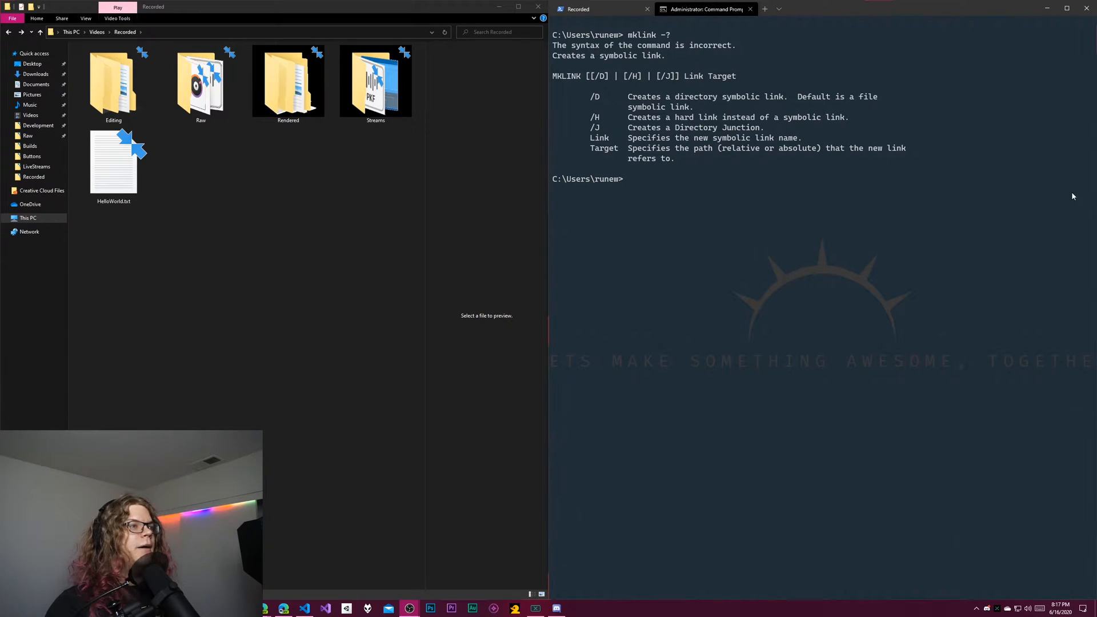
mouse_move(741, 228)
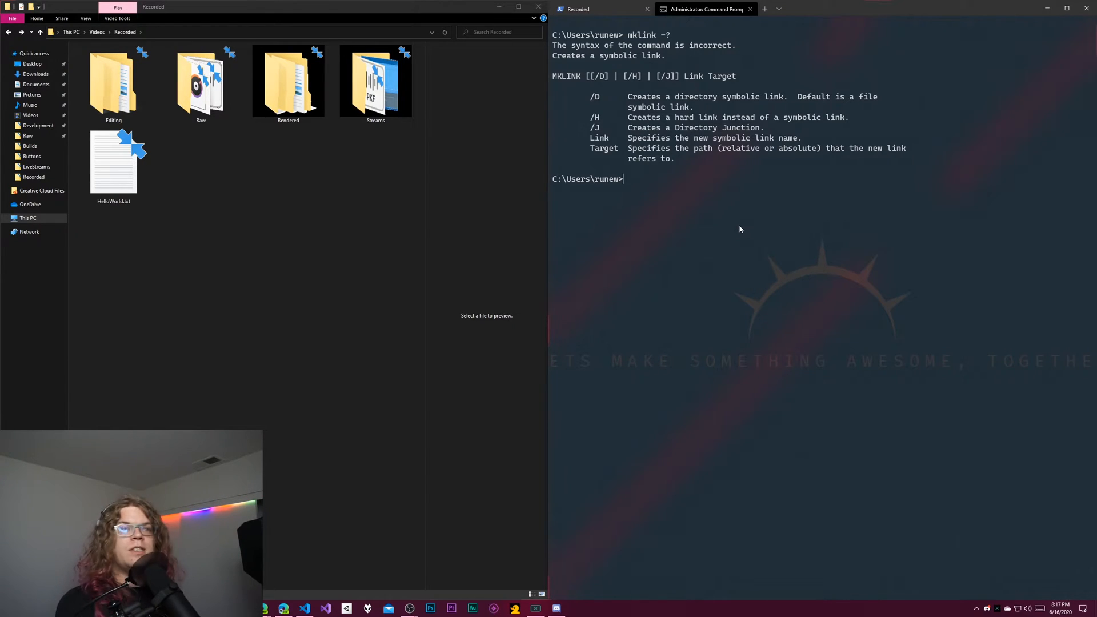
- Begin a new mklink command at the C:\Users prompt after the help output
text(mklink)
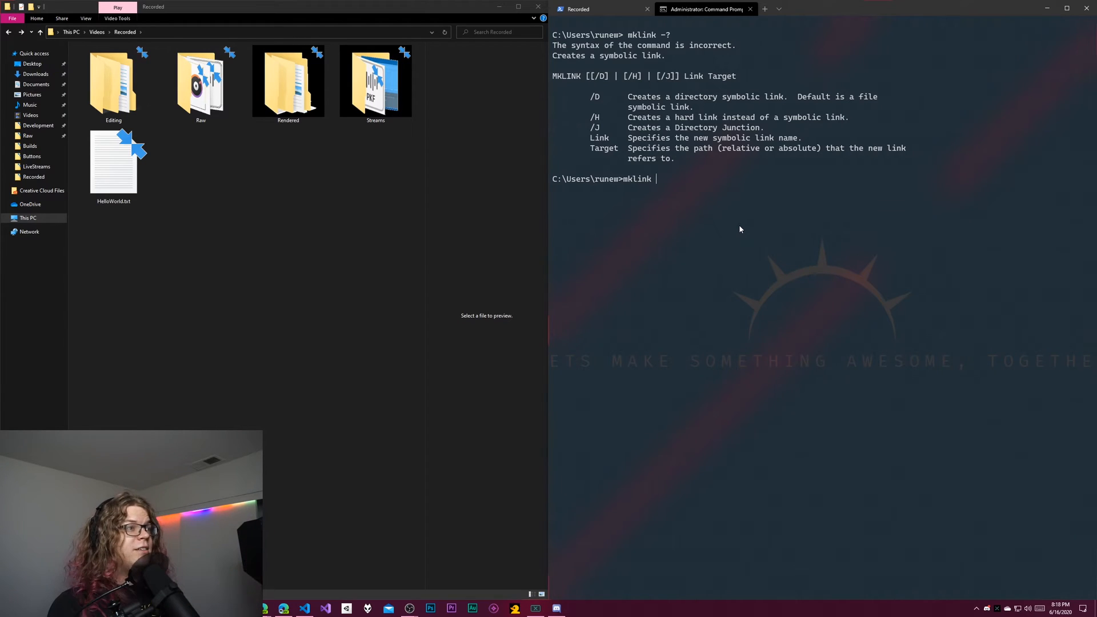
- Run mklink Test.txt HelloWorld.txt and confirm the 'symbolic link created' message
text(Tes)
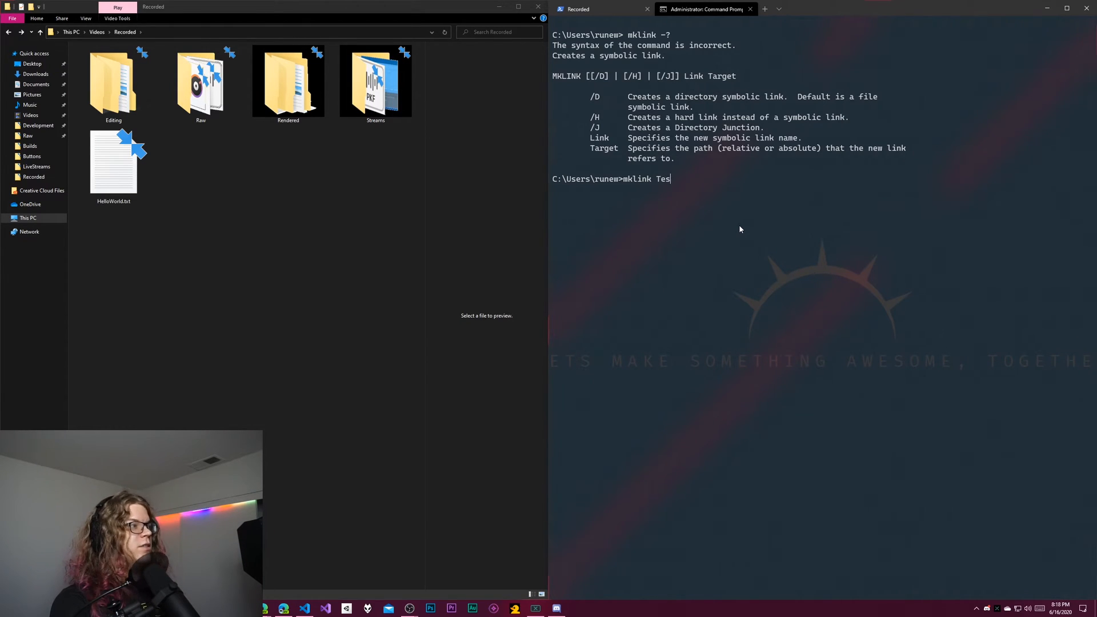
text(t.txt Hel)
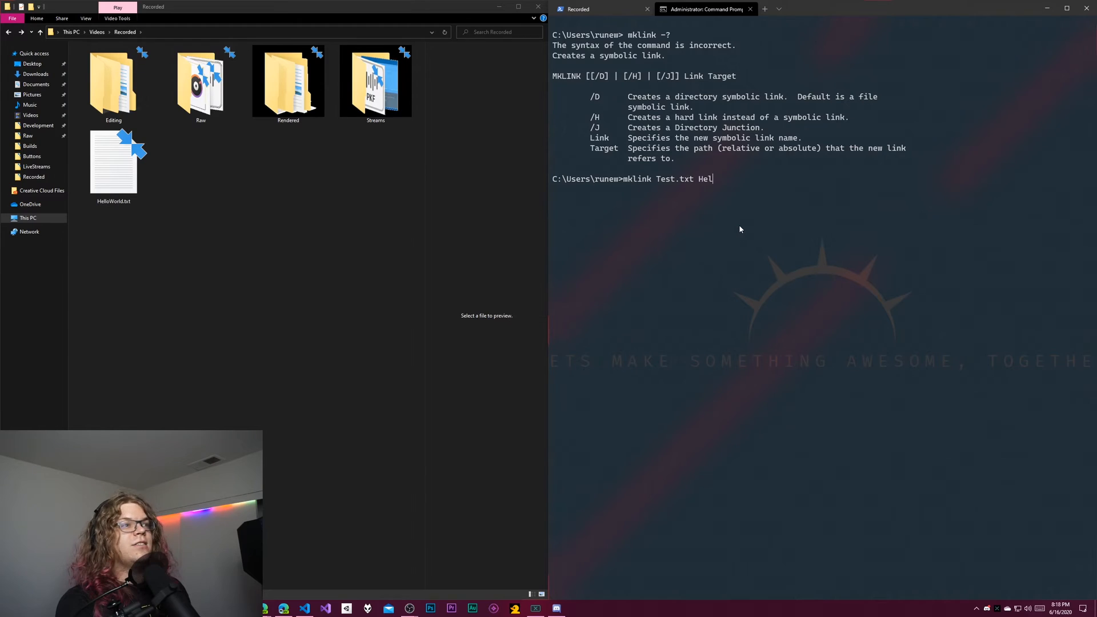
text(loWorld.txt)
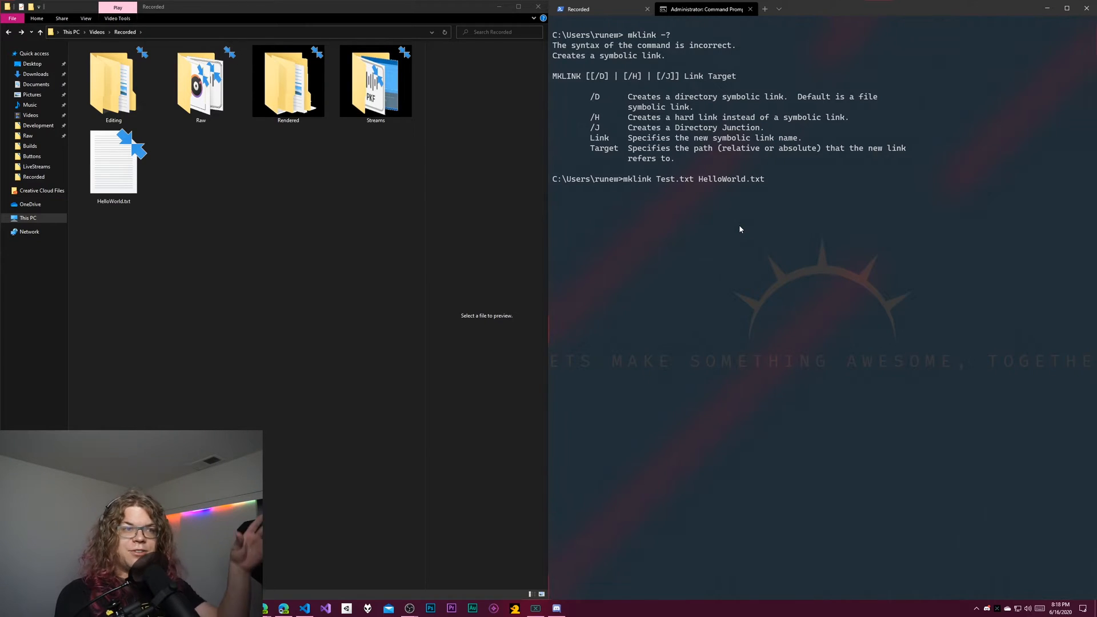
key(Return)
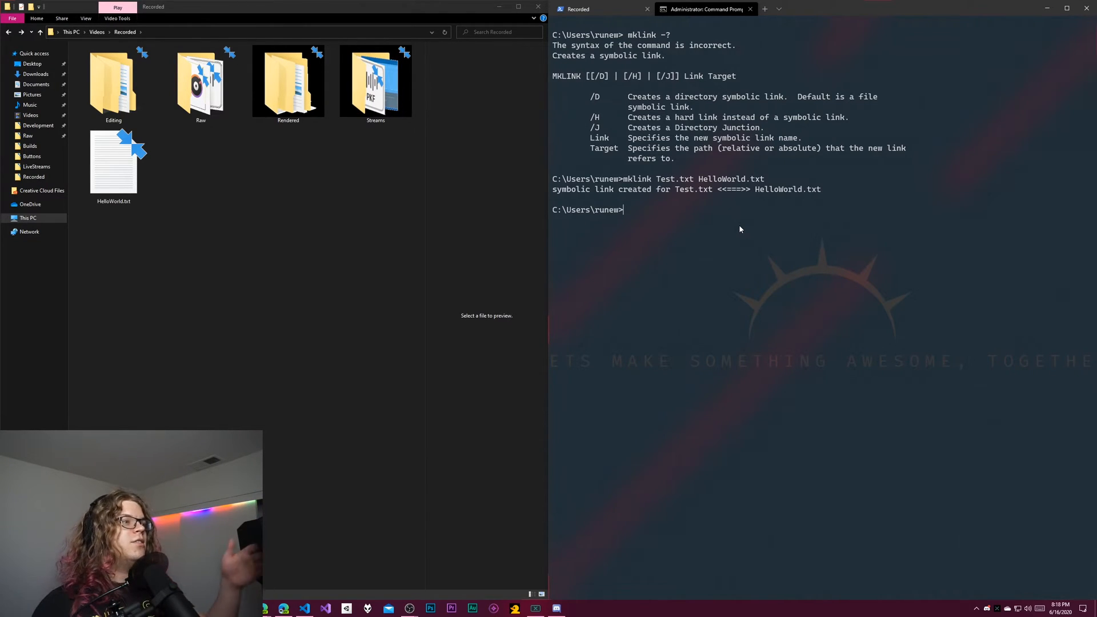
mouse_move(836, 192)
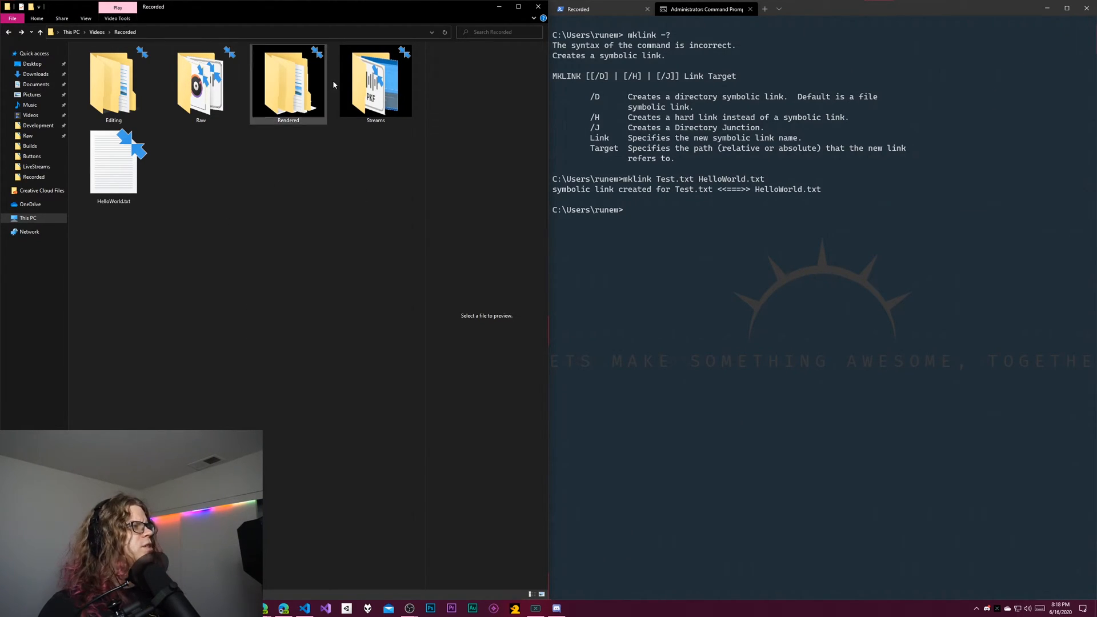
click(284, 192)
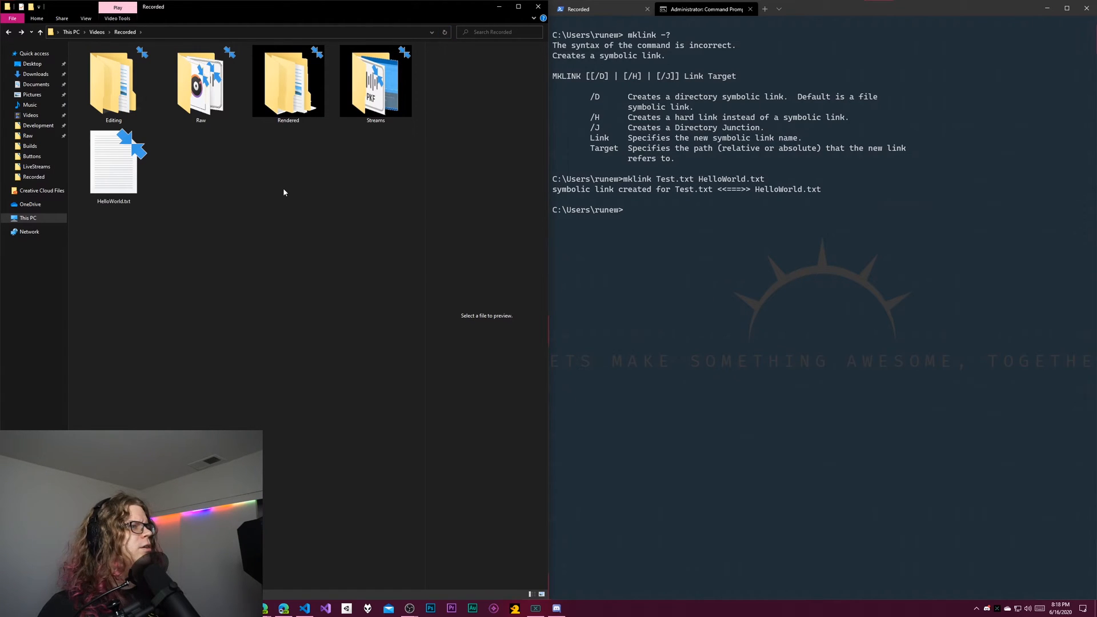
mouse_move(563, 227)
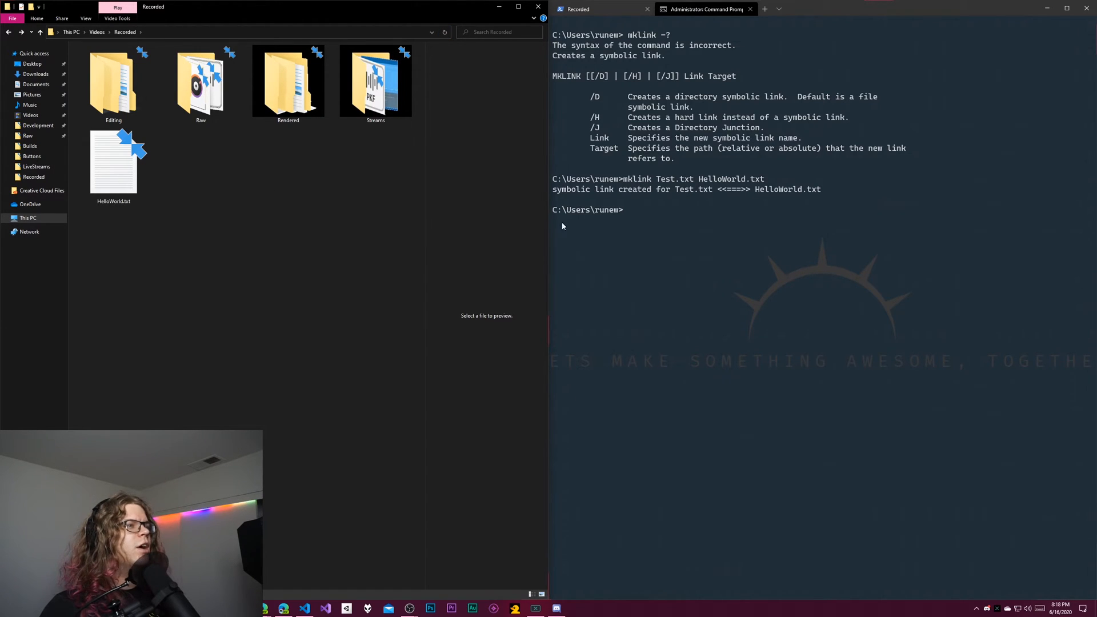
mouse_move(694, 226)
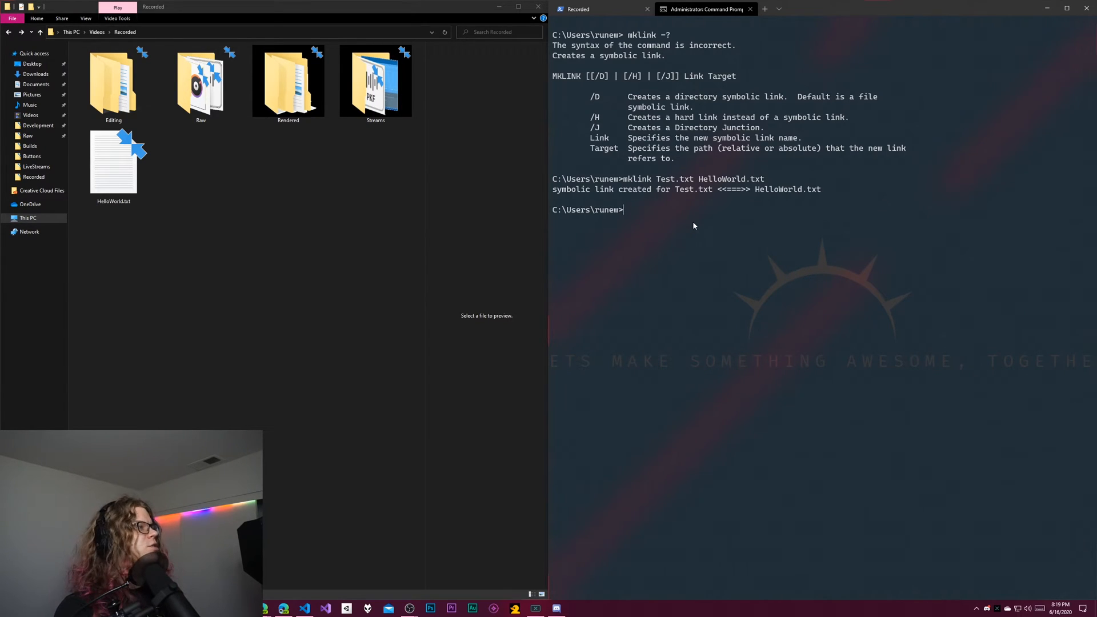
- Attempt cd E:\Videos\Recorded from the C: drive prompt
text(cd E:\)
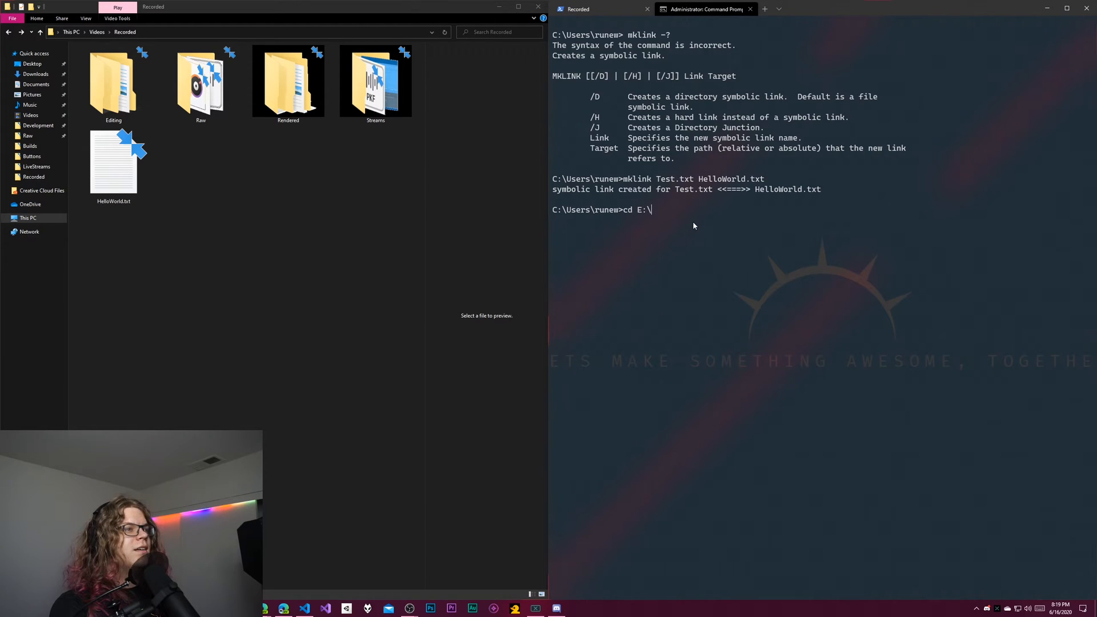
text(Vido)
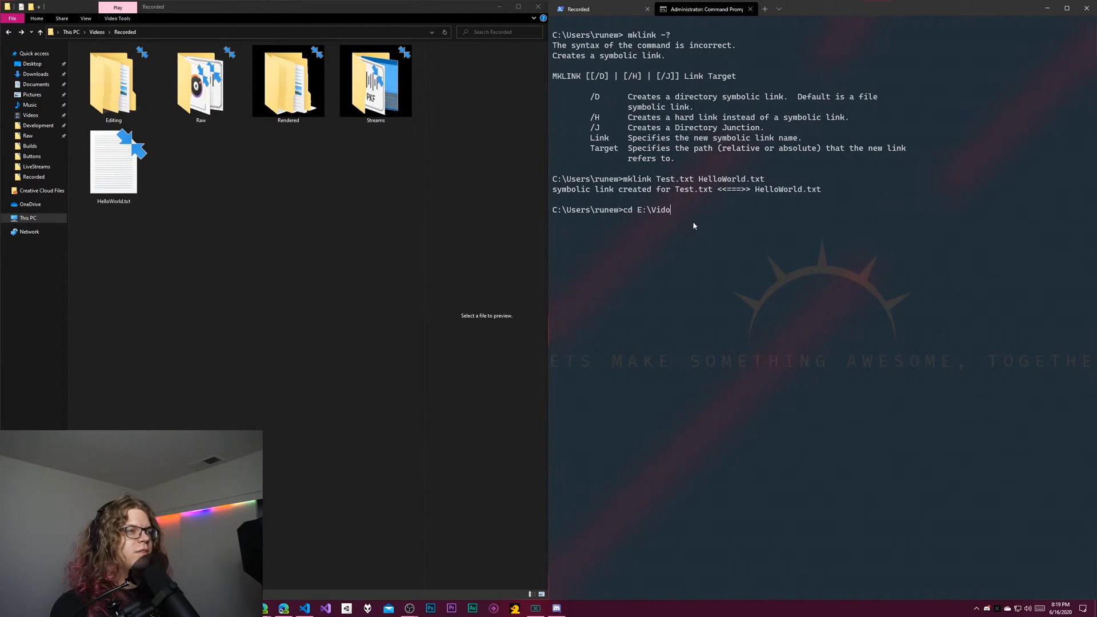
text(eos\Record)
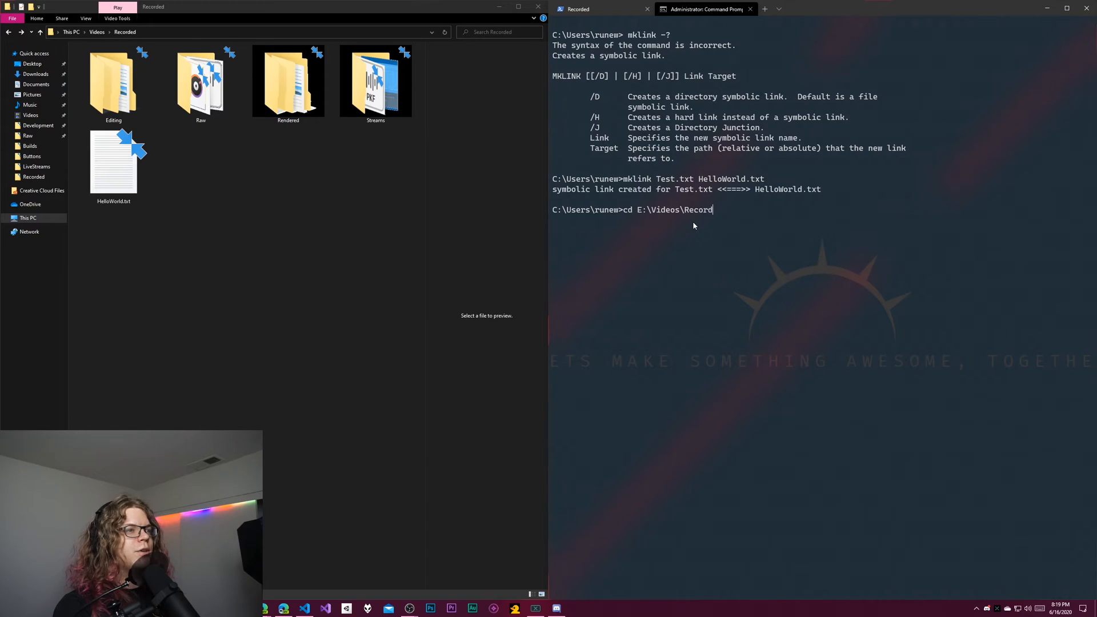
key(Return)
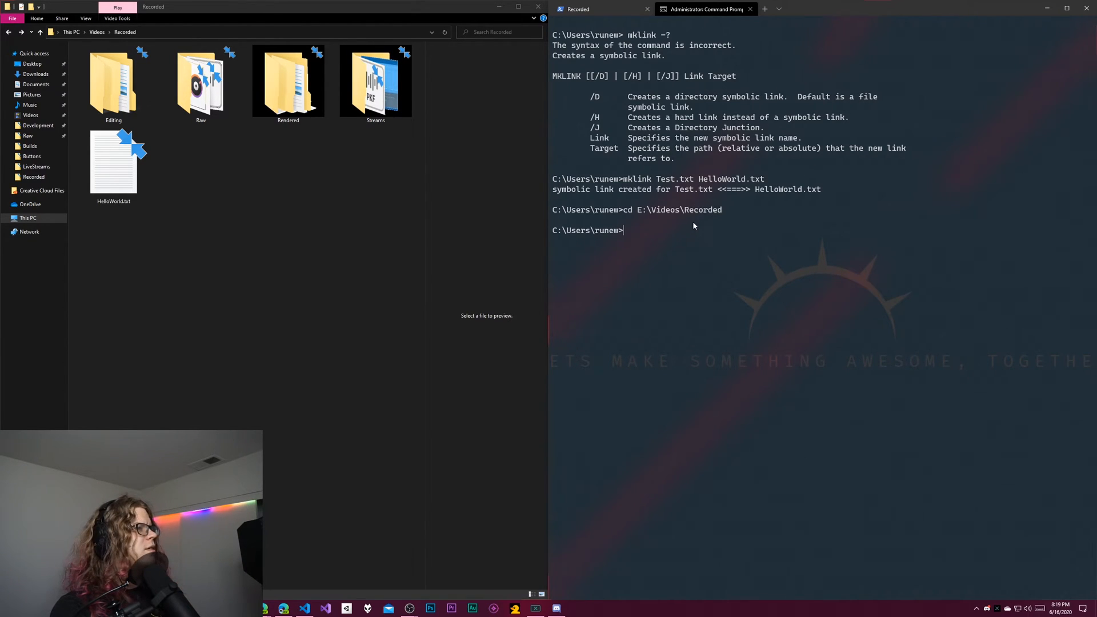
- Switch to E:\Videos\Recorded with pushd and enter mklink Test.txt HelloWorld.txt there
text(p)
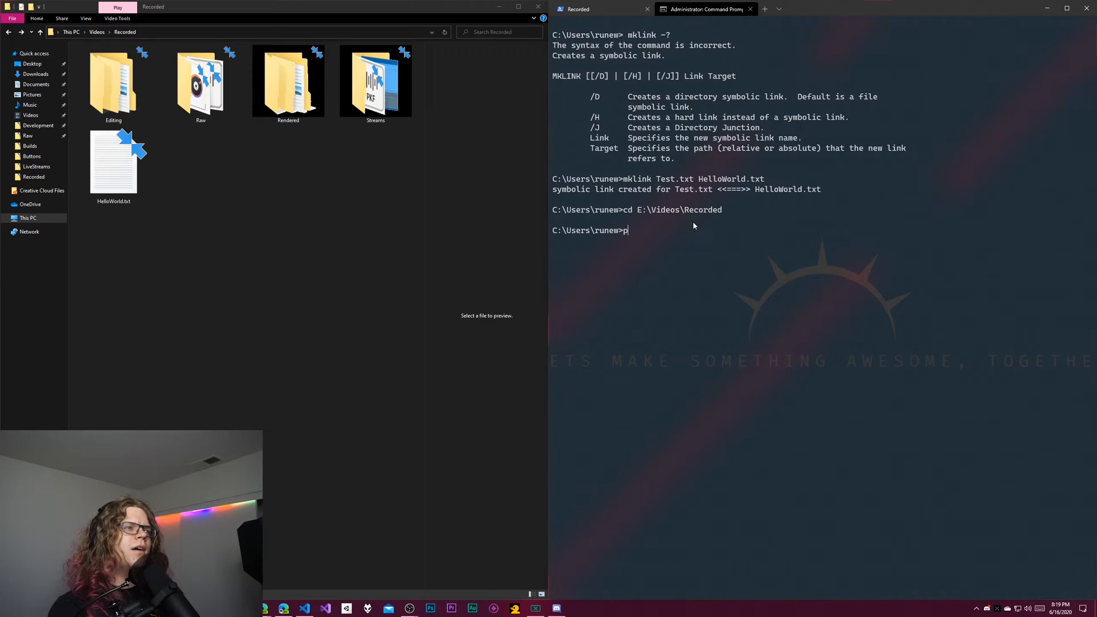
text(ushd E:\Vidoe)
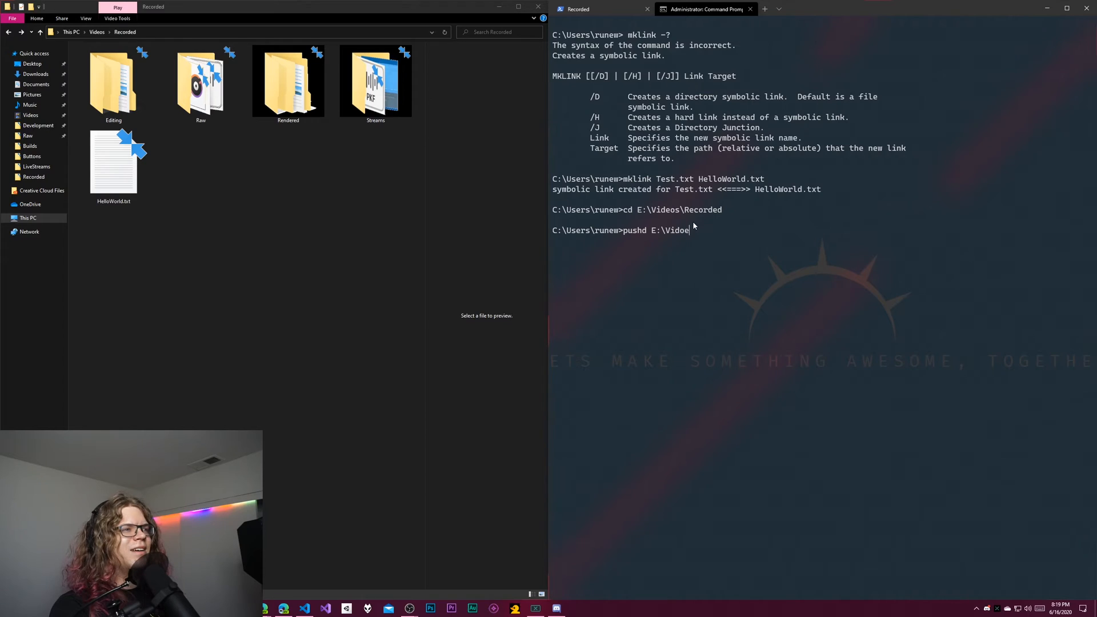
text(os\Re)
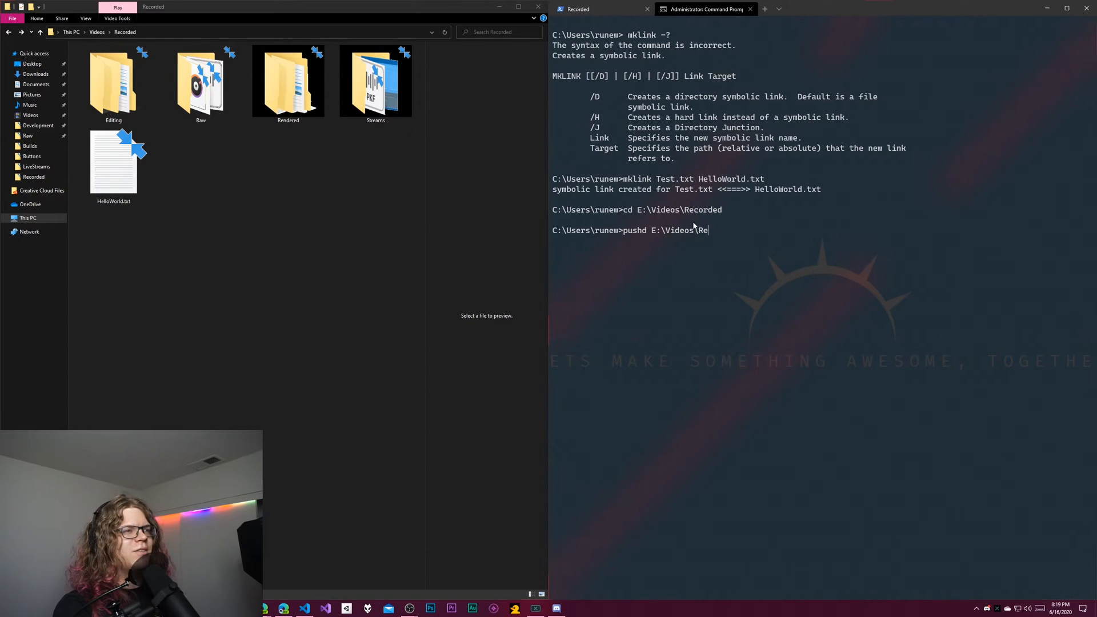
key(Return)
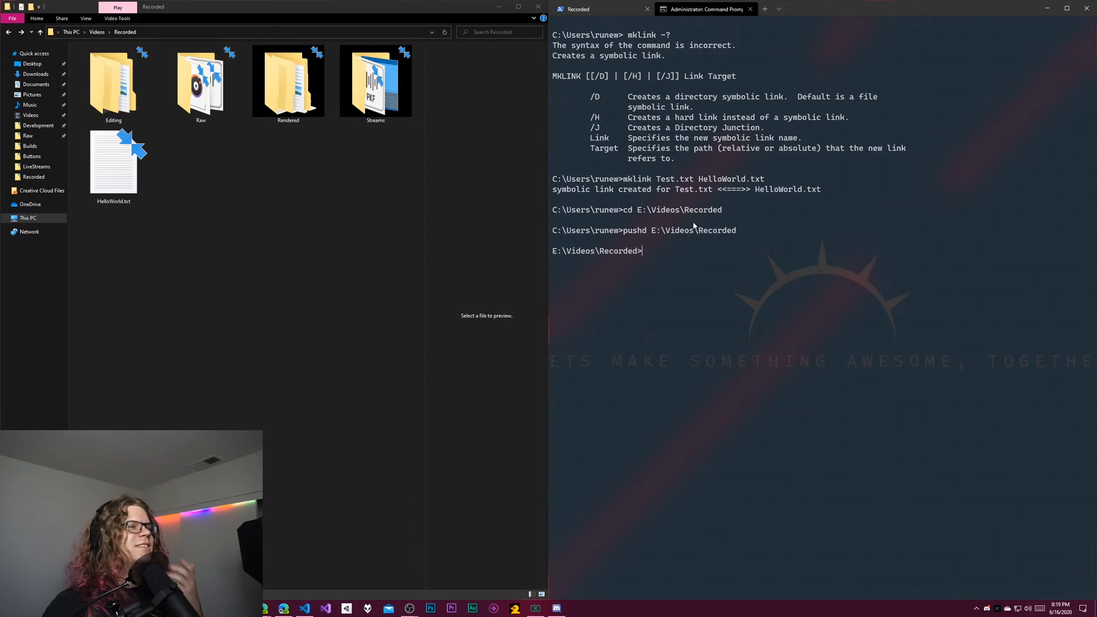
text(mklink Test.txt HelloWorld.txt)
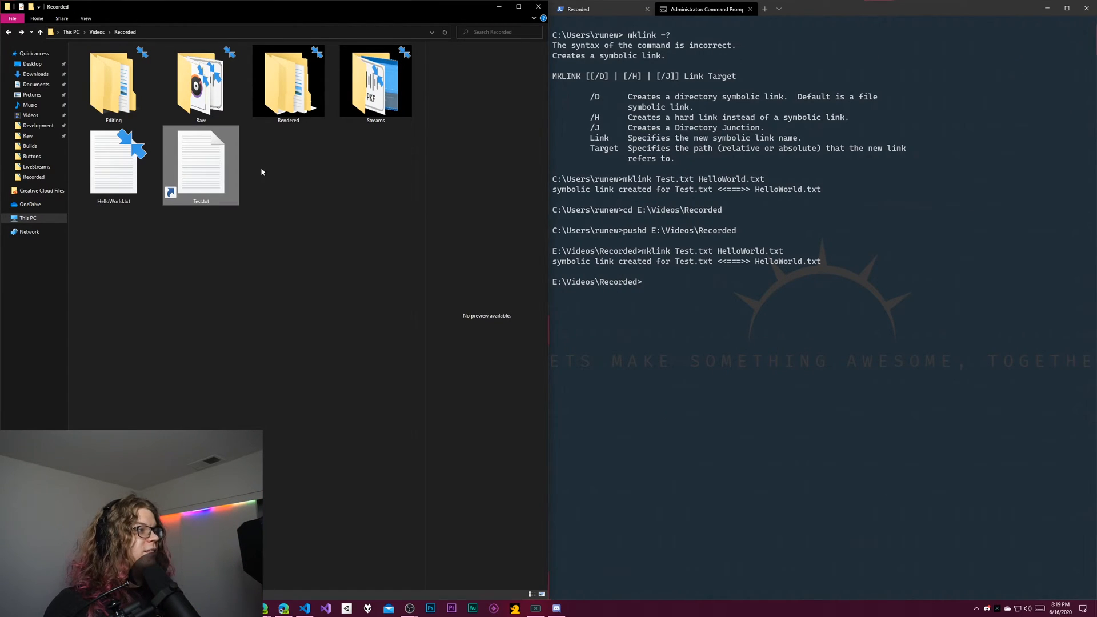
mouse_move(219, 186)
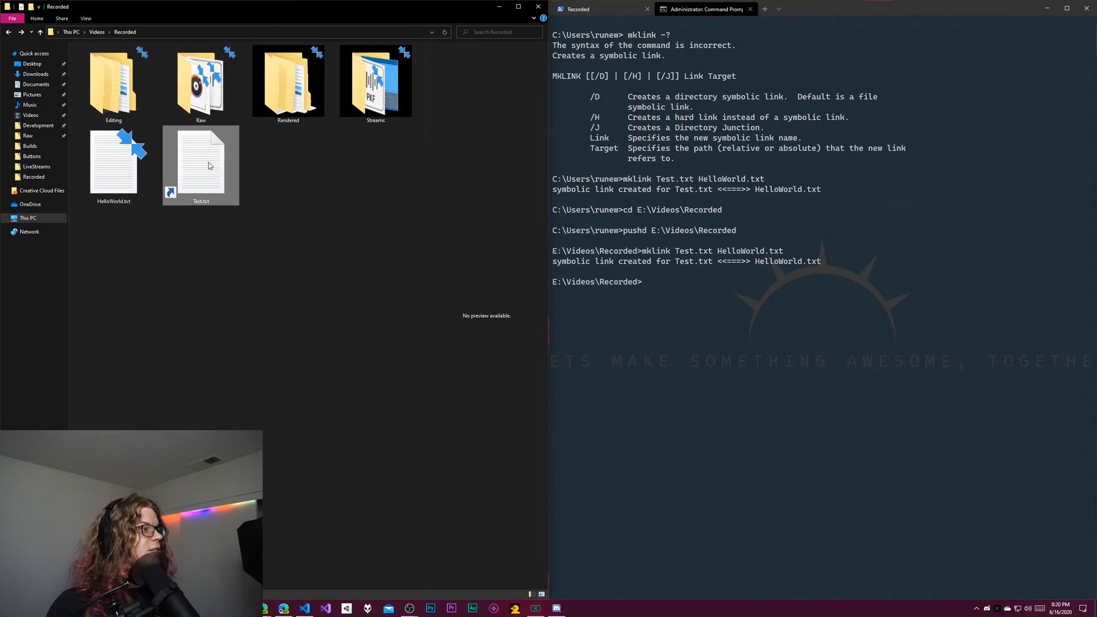
mouse_move(207, 165)
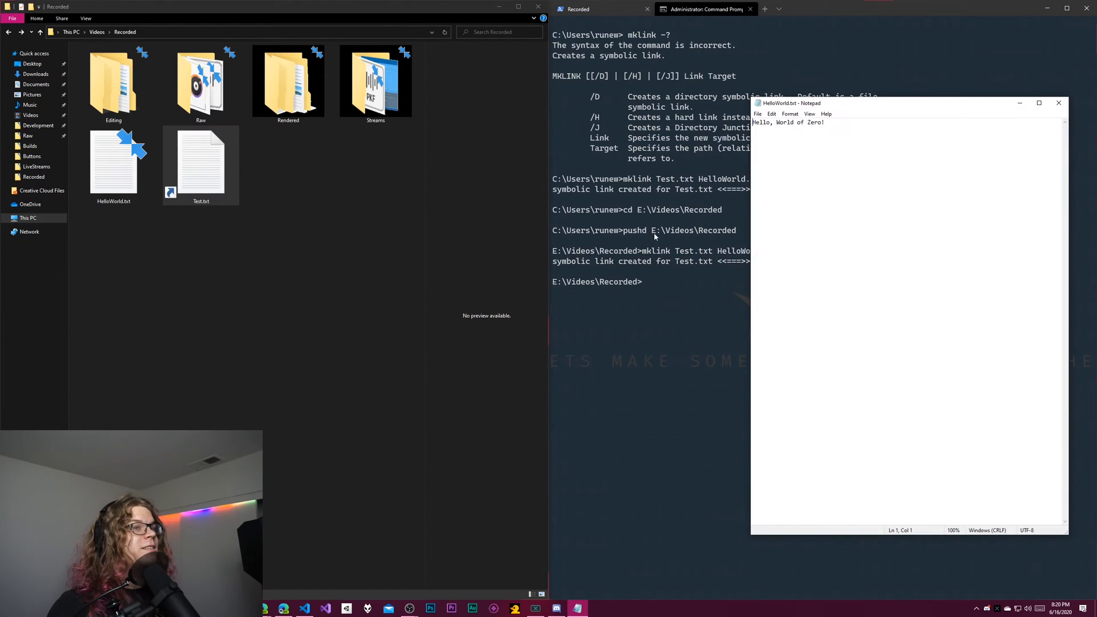
mouse_move(788, 149)
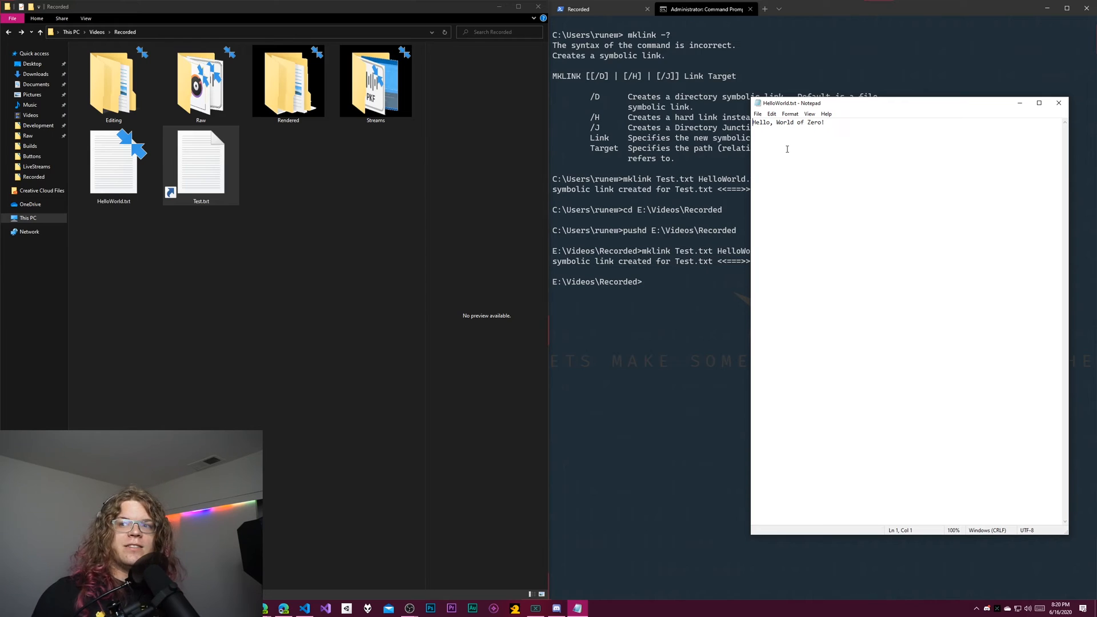
mouse_move(1058, 103)
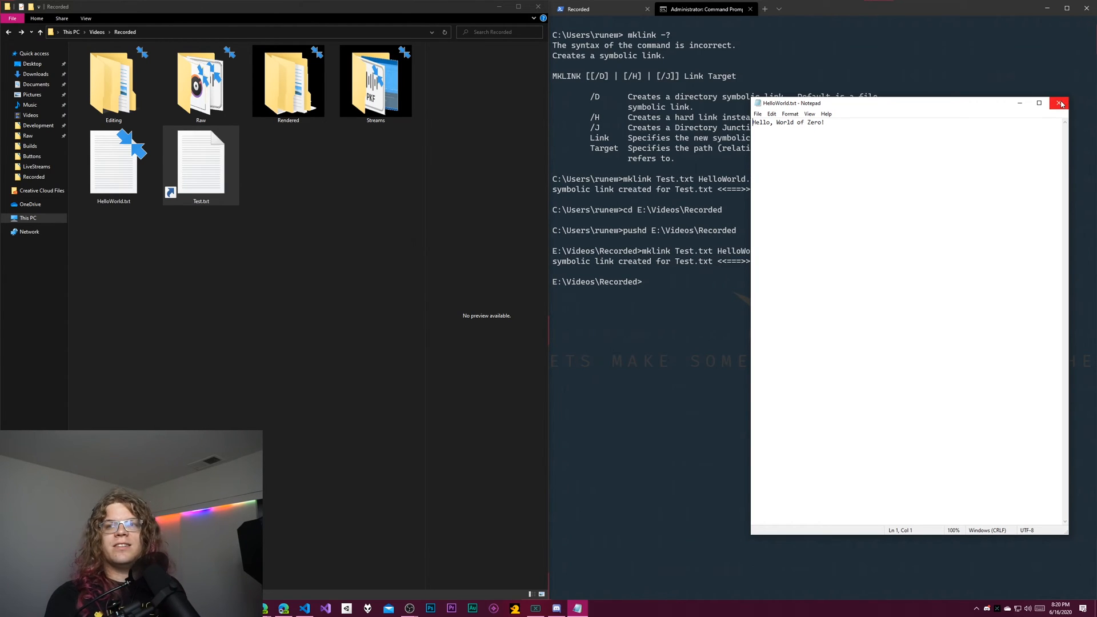
mouse_move(1061, 103)
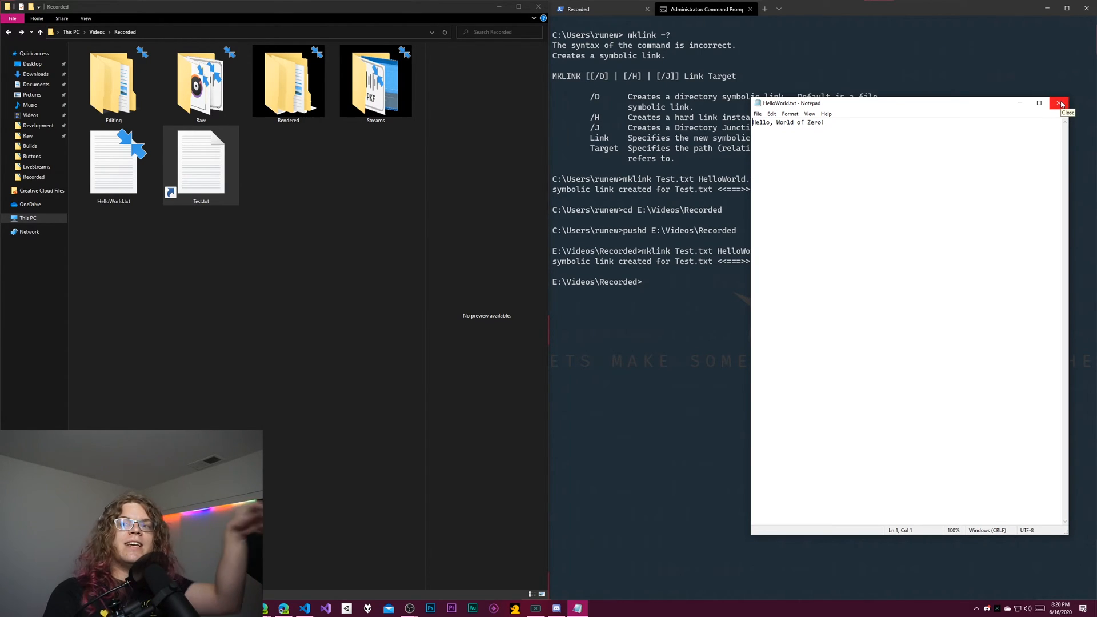
click(1061, 102)
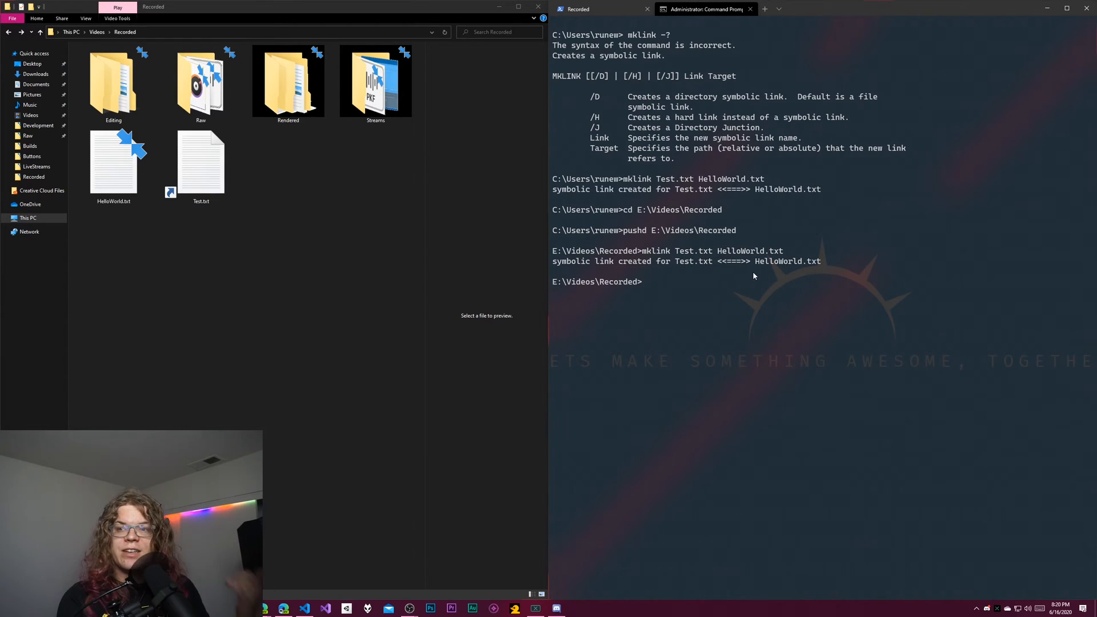
- Run mklink Test Rendered and check the new Test file link in the Explorer window
text(mklink Test.txt HelloWorld.txt)
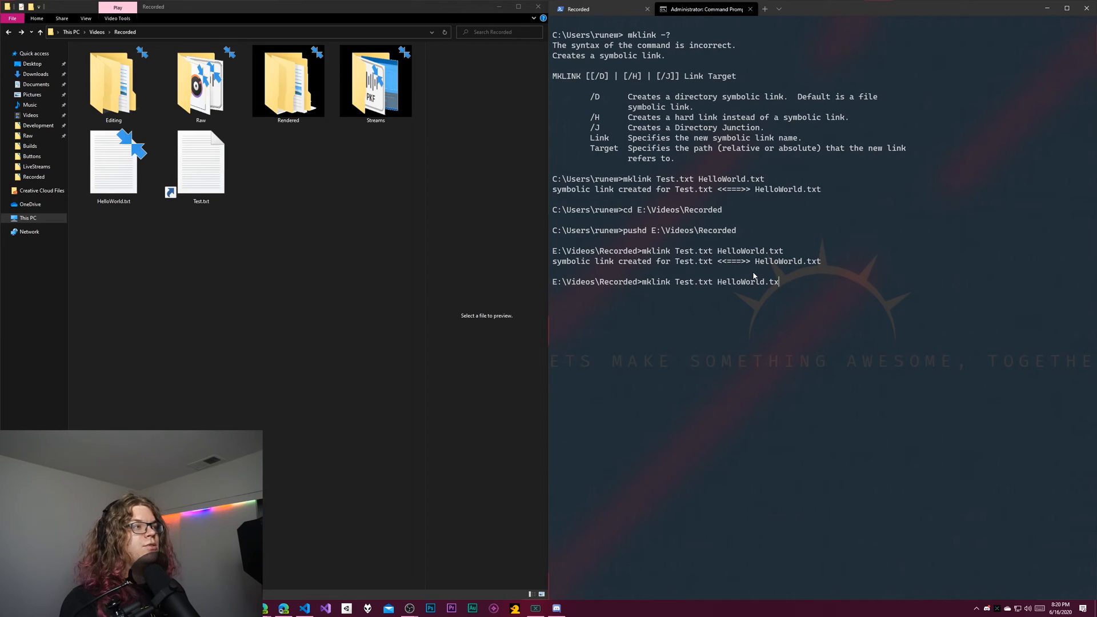
text(Rendere)
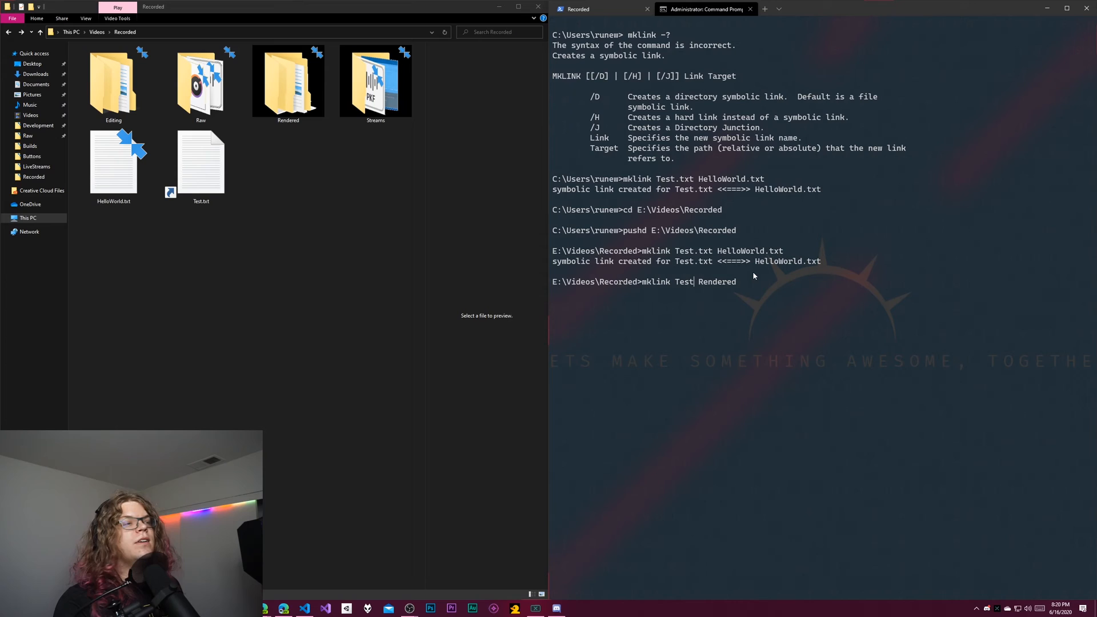
key(Return)
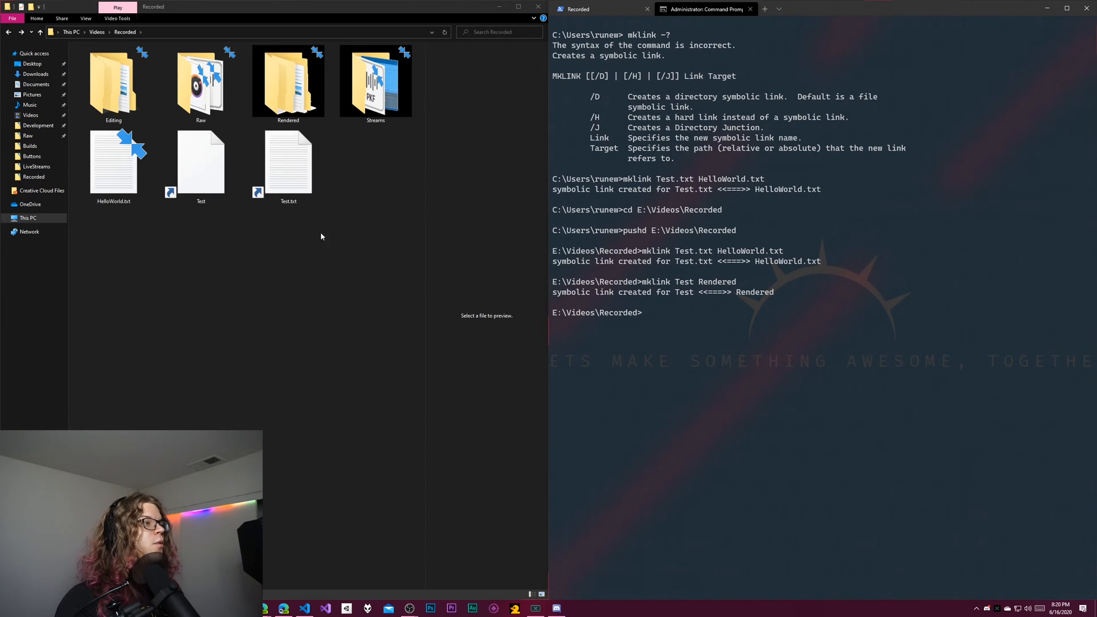
click(201, 158)
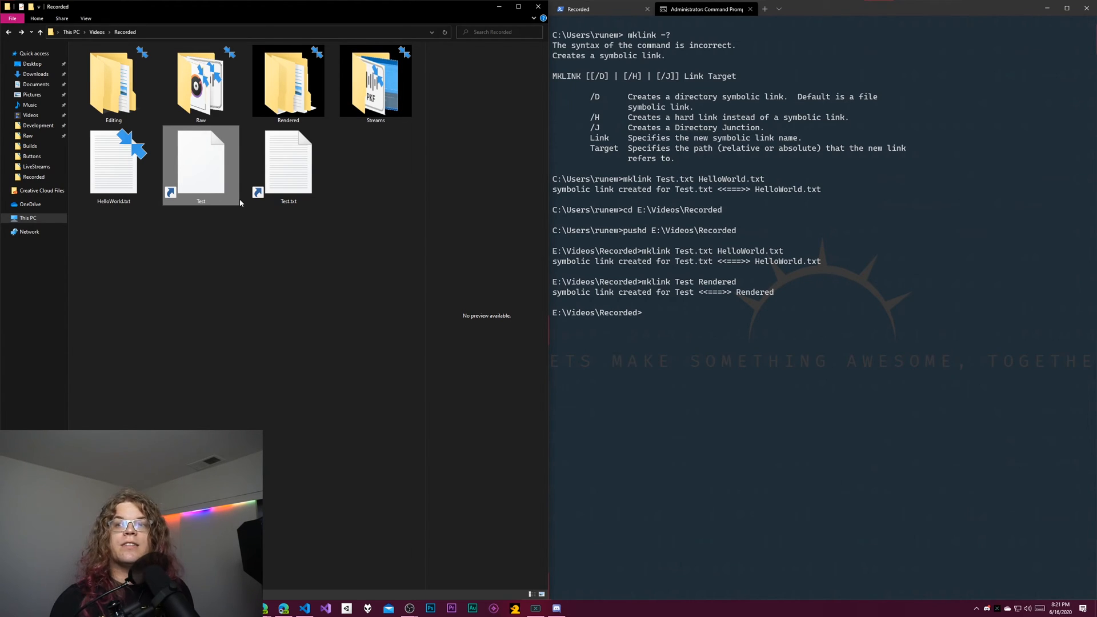
mouse_move(309, 268)
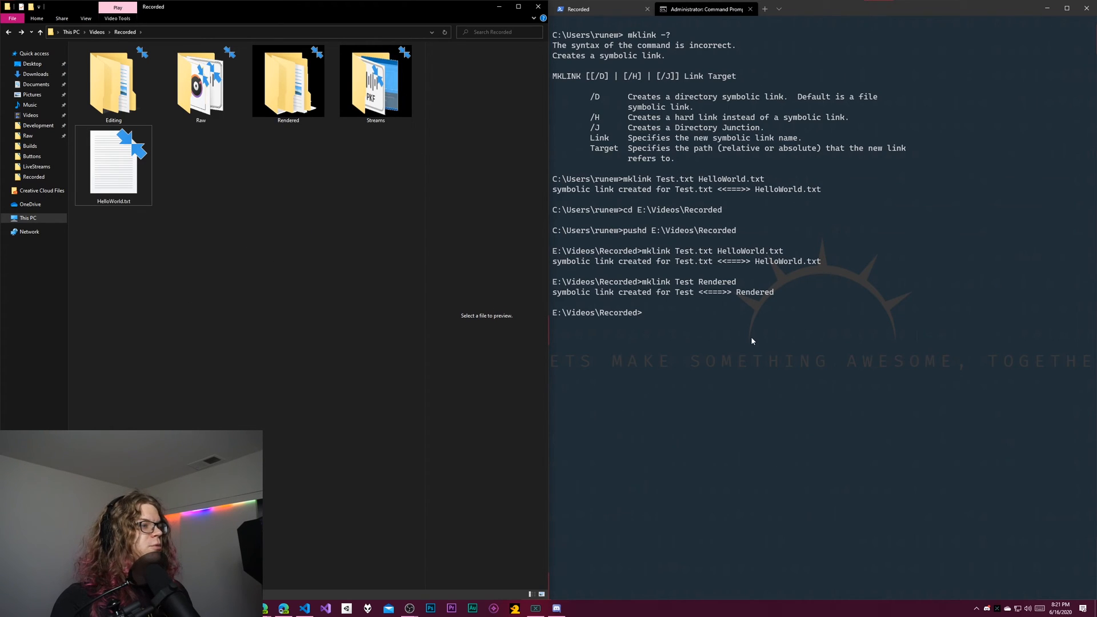
- Run mklink /D Test Rendered and open the Test folder link to see Rendered's contents
text(mklink Test Rendered)
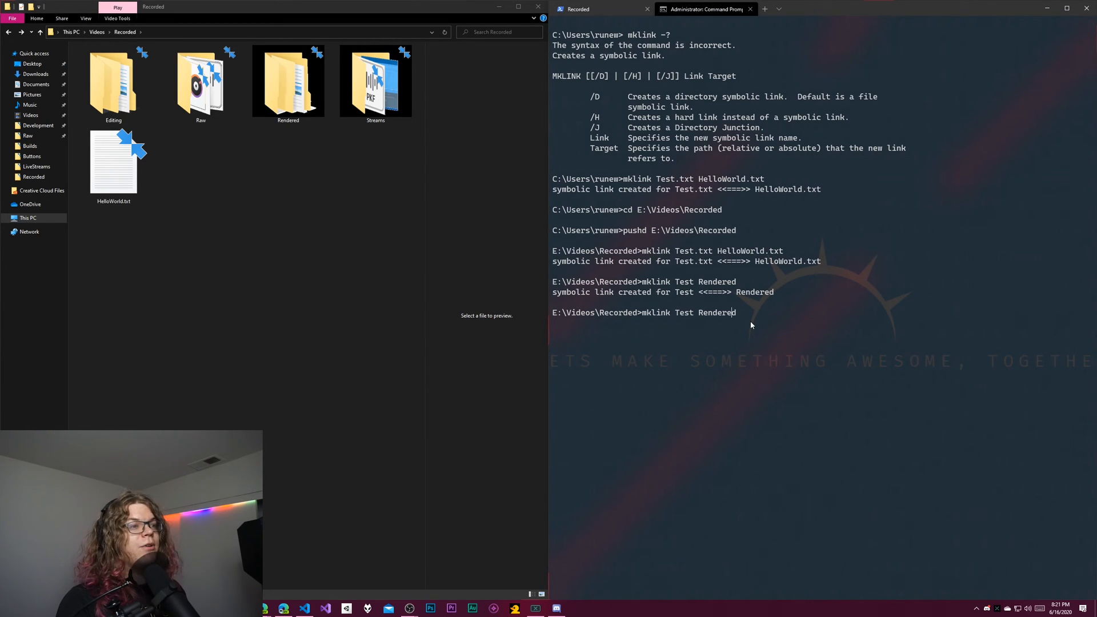
text(/D)
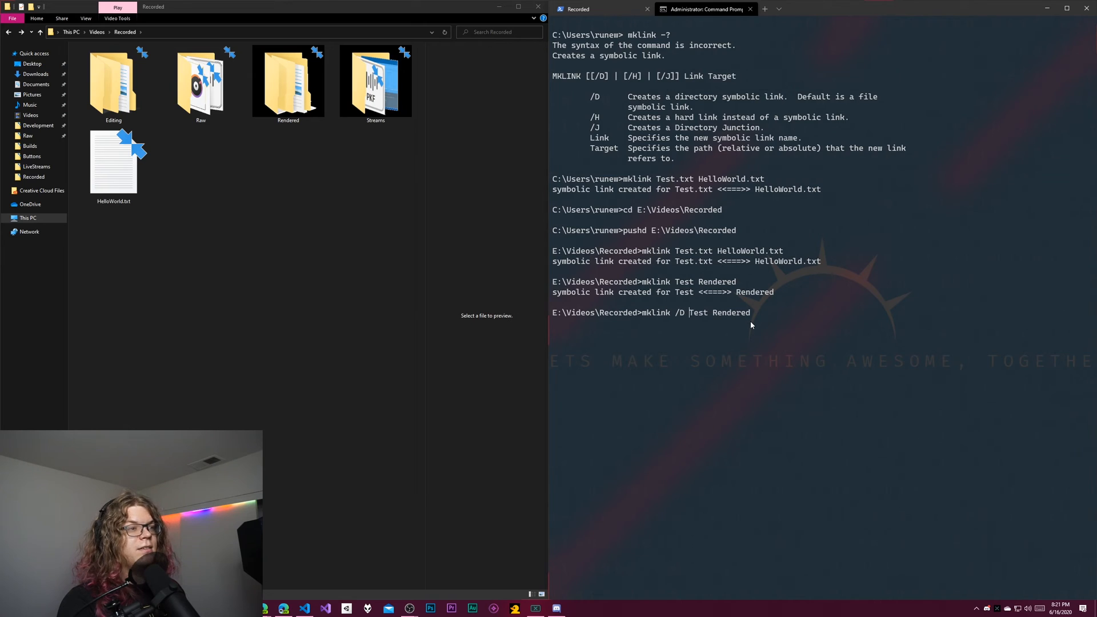
key(Return)
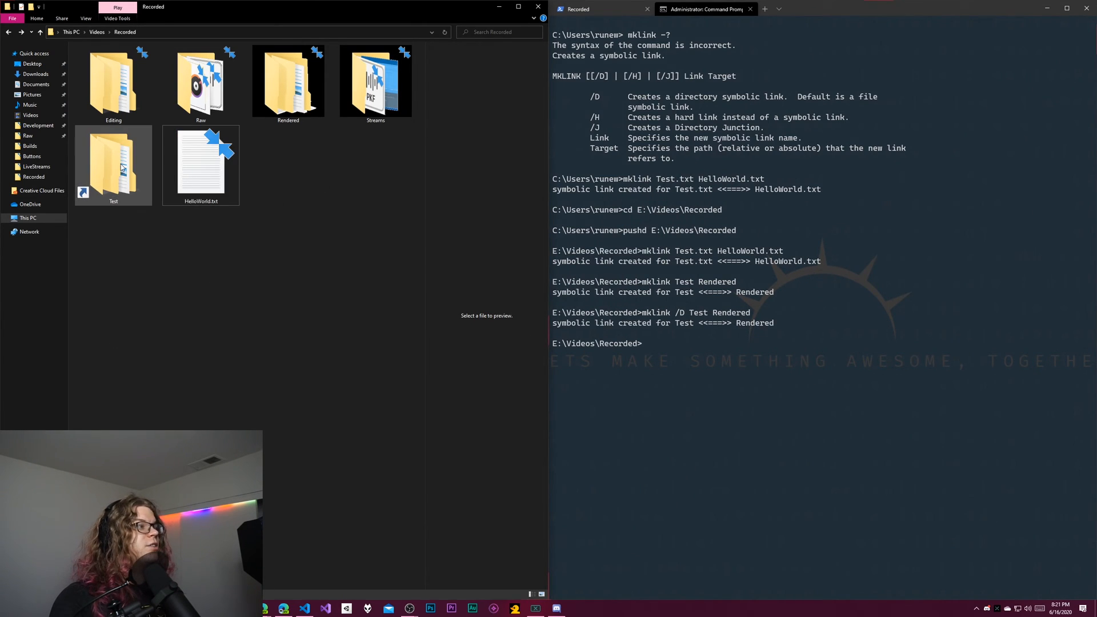
mouse_move(279, 96)
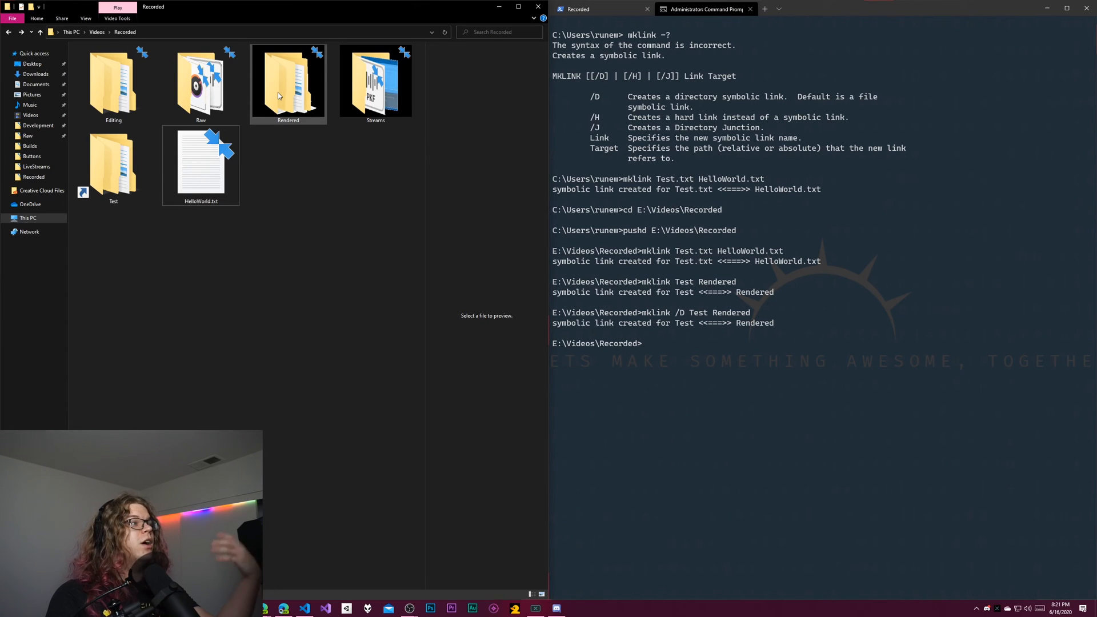
mouse_move(113, 166)
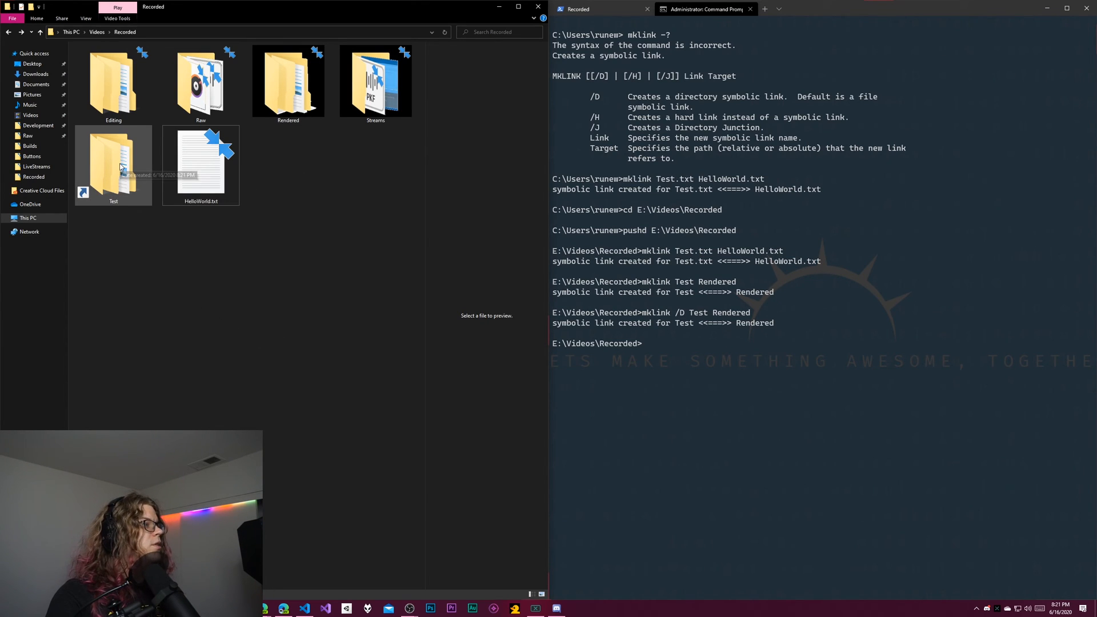
double_click(113, 161)
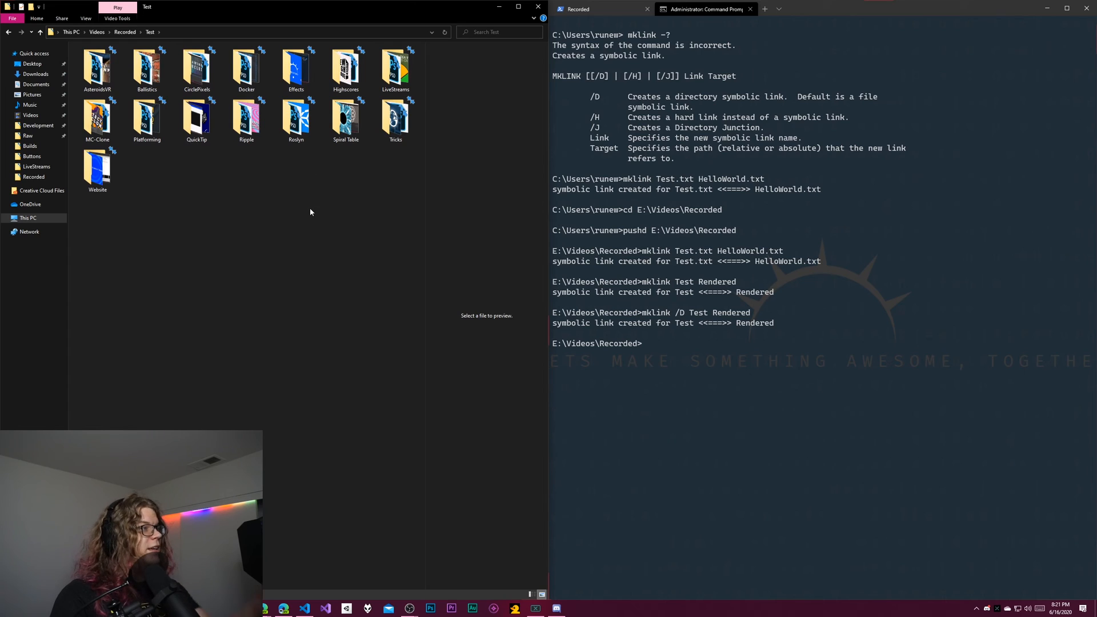
mouse_move(286, 210)
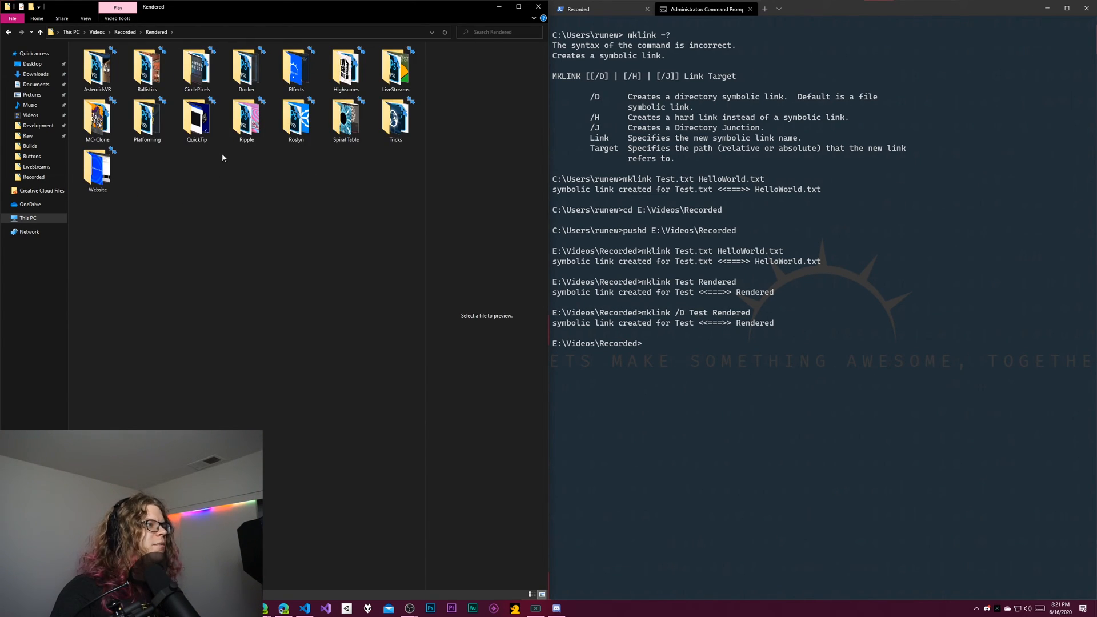
mouse_move(697, 466)
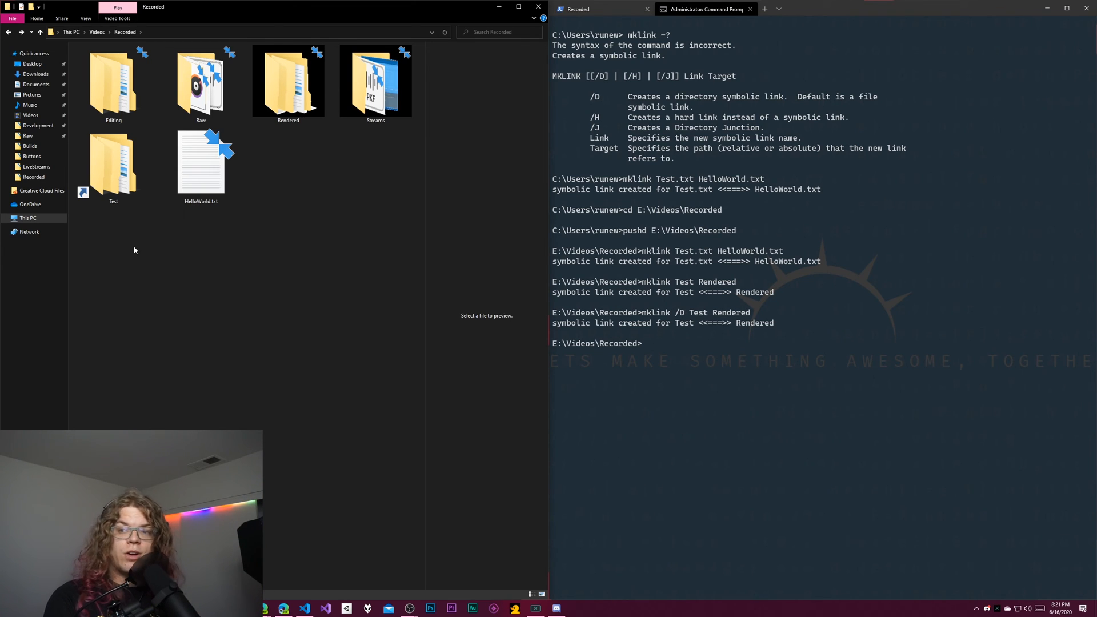
mouse_move(100, 230)
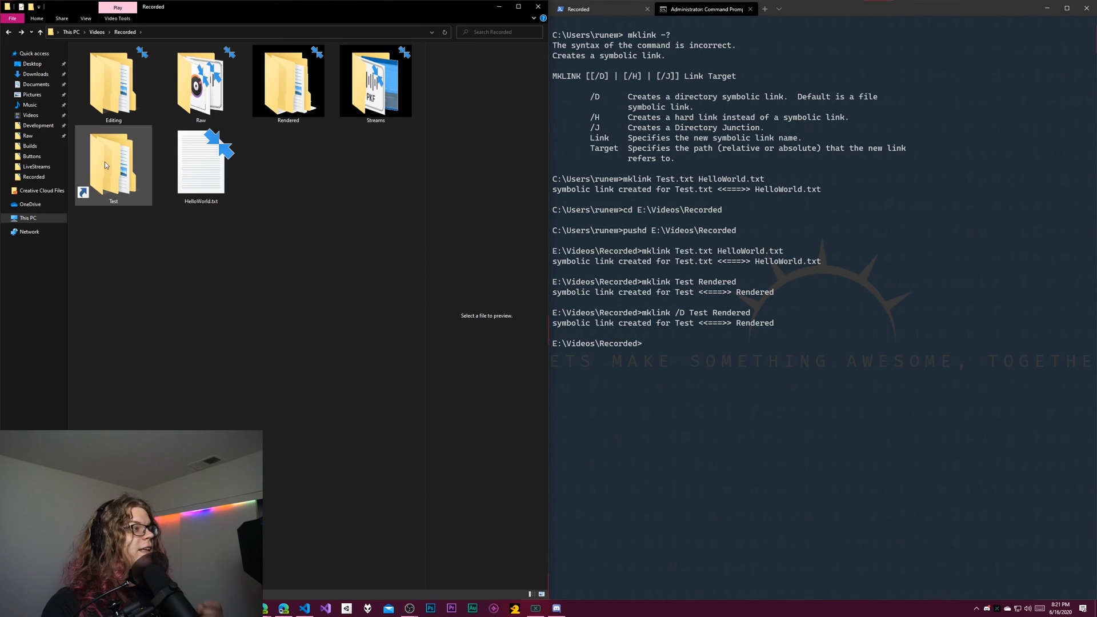
mouse_move(113, 161)
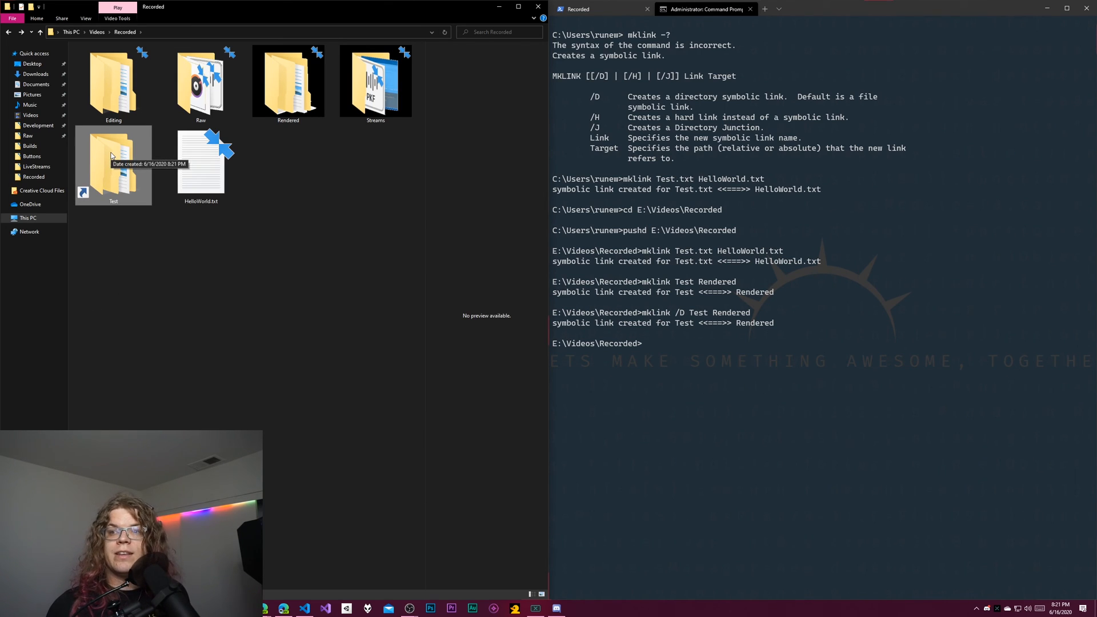